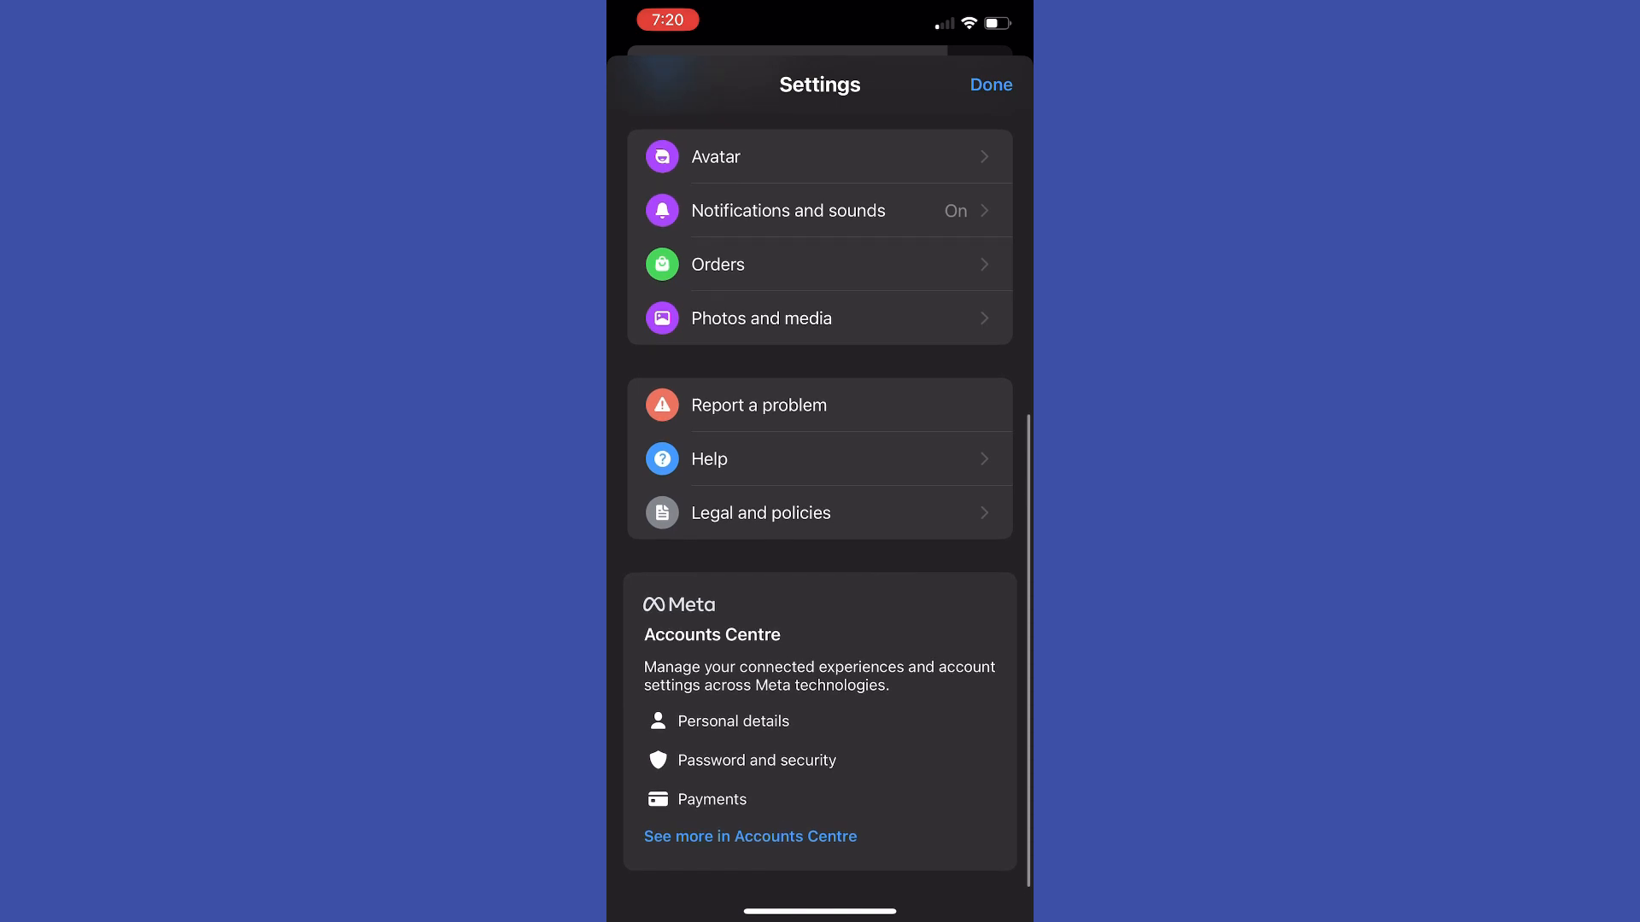
Open Personal details inside the Accounts Centre from Messenger Settings.
{"action": "left_click", "coordinate": [748, 837]}
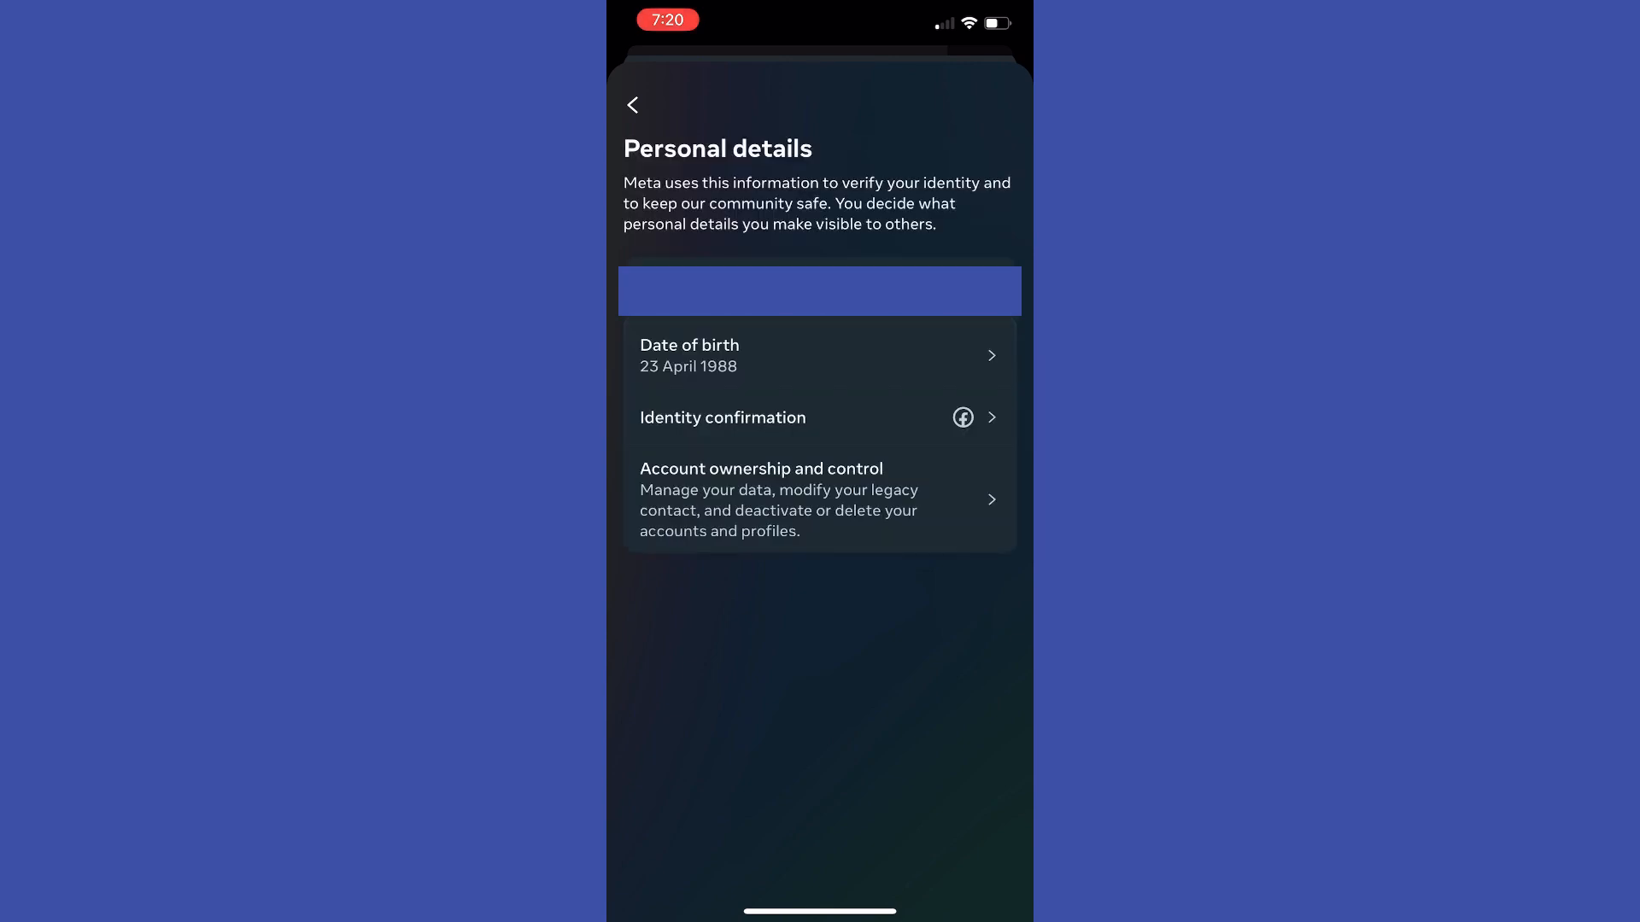
Reach the Deactivation or deletion page via Account ownership and control.
{"action": "left_click", "coordinate": [818, 499]}
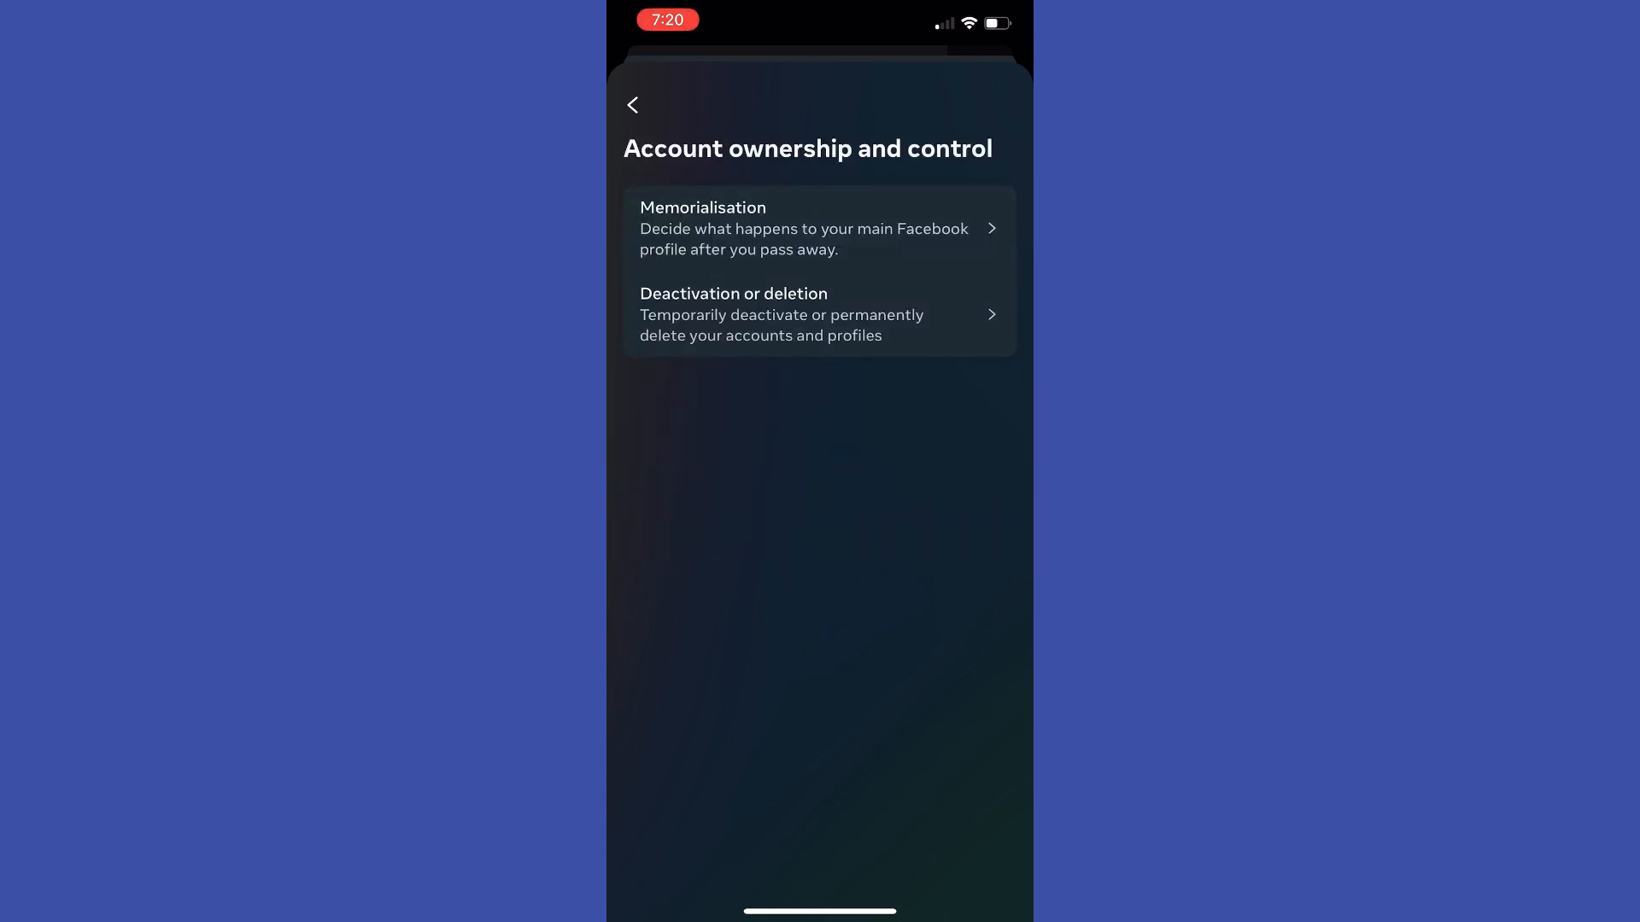
{"action": "left_click", "coordinate": [818, 314]}
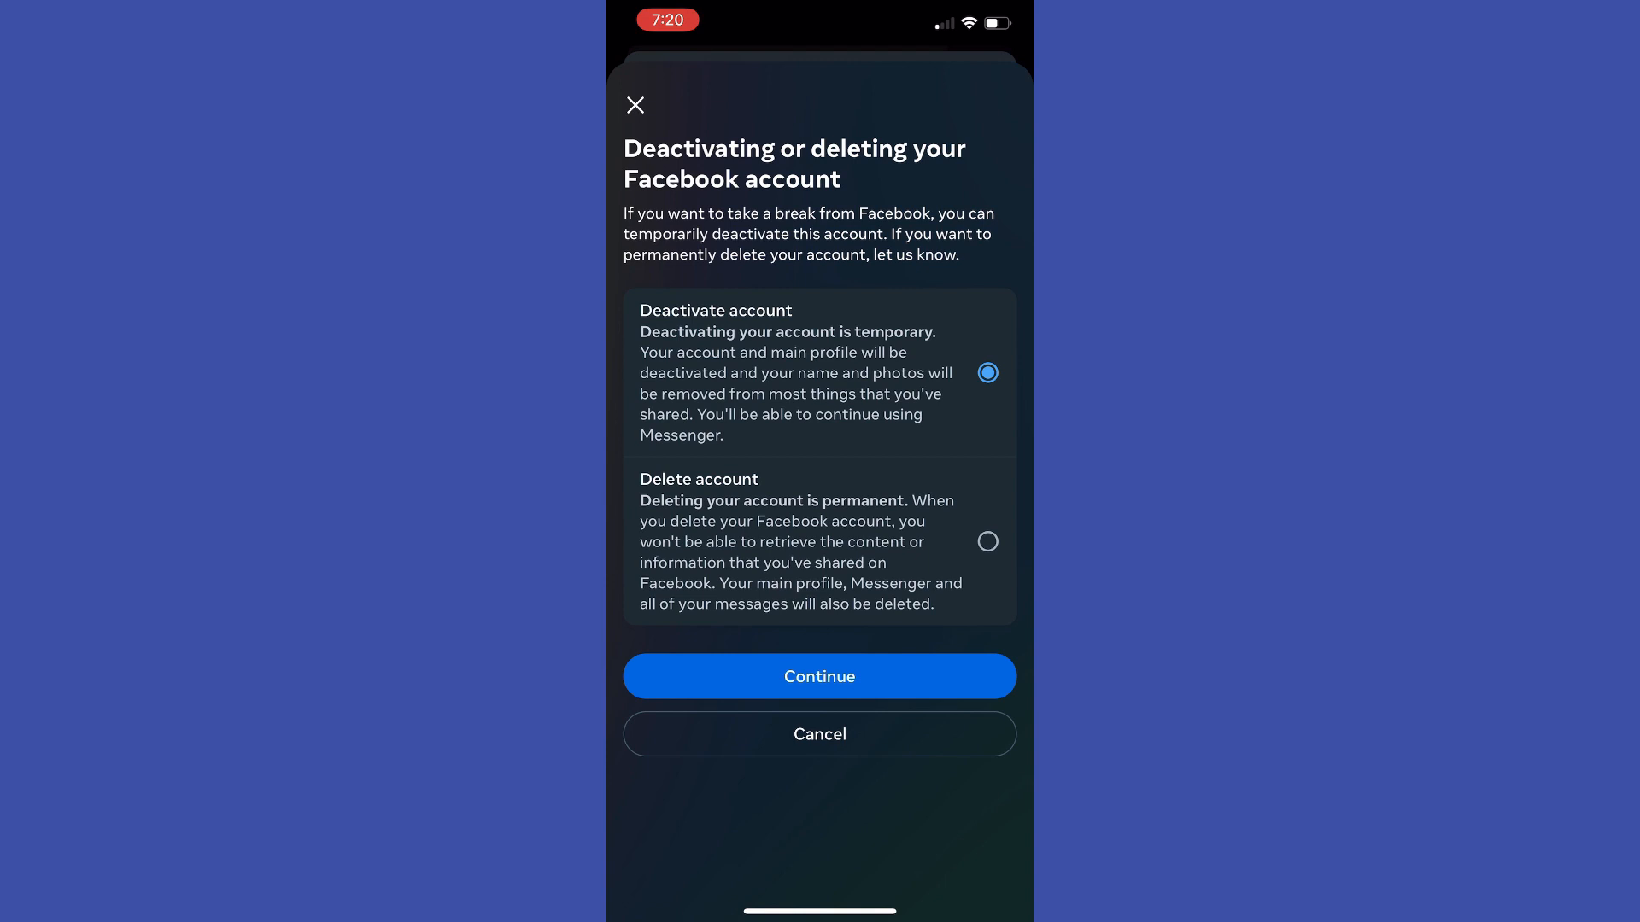
Choose Delete account permanently, continue, and select 'I spend too much time on Facebook'.
{"action": "left_click", "coordinate": [986, 541]}
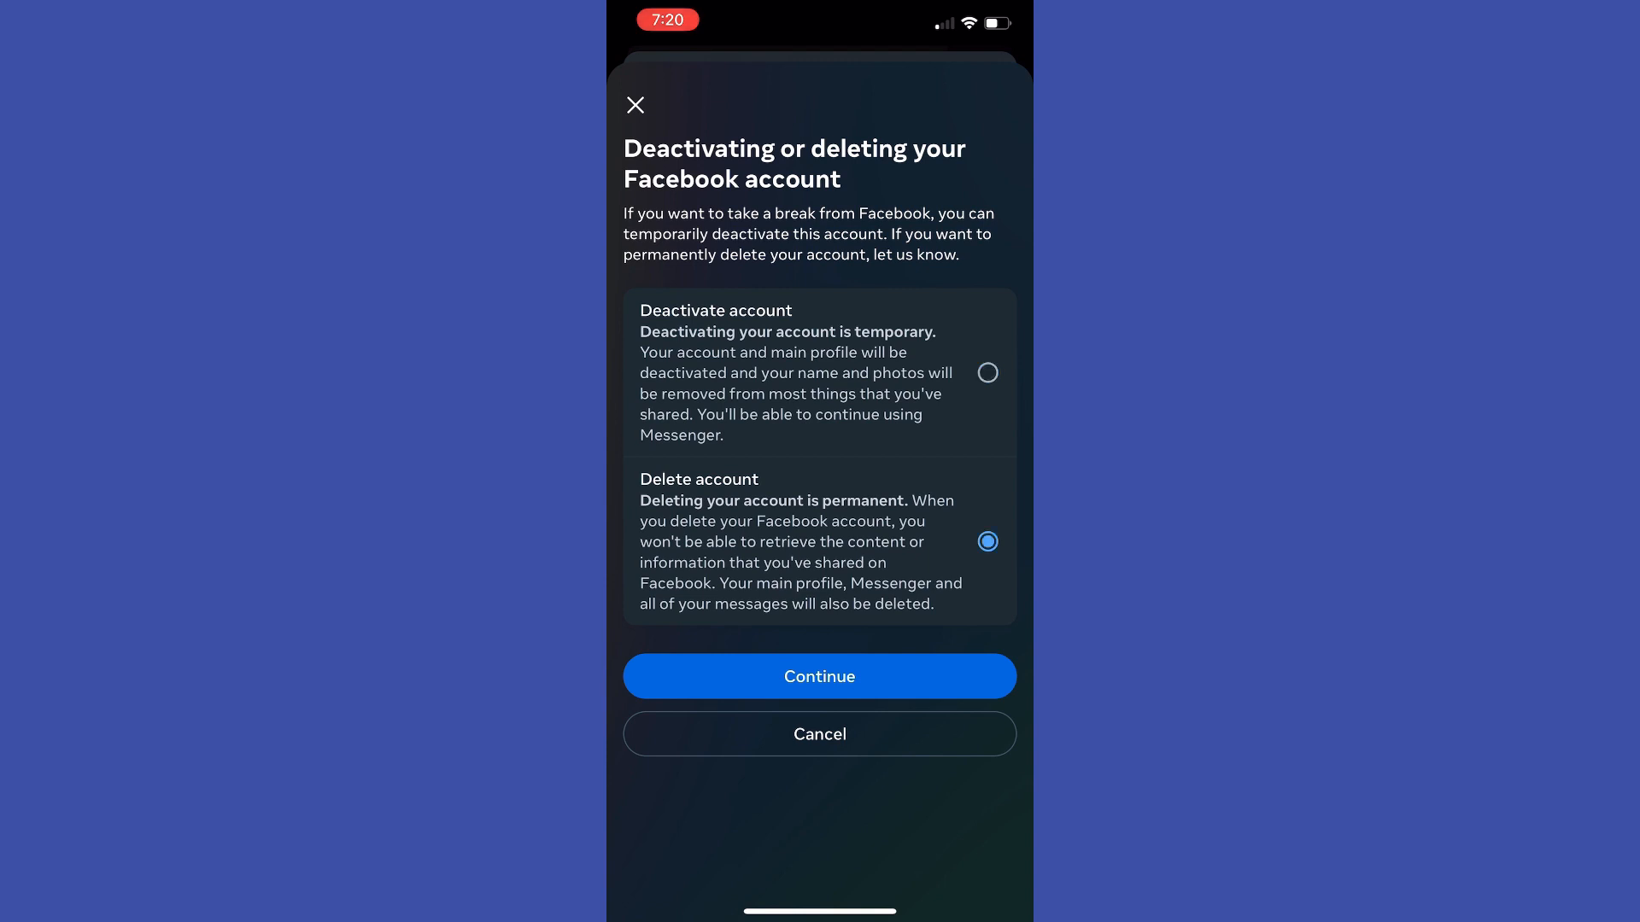
{"action": "left_click", "coordinate": [818, 676]}
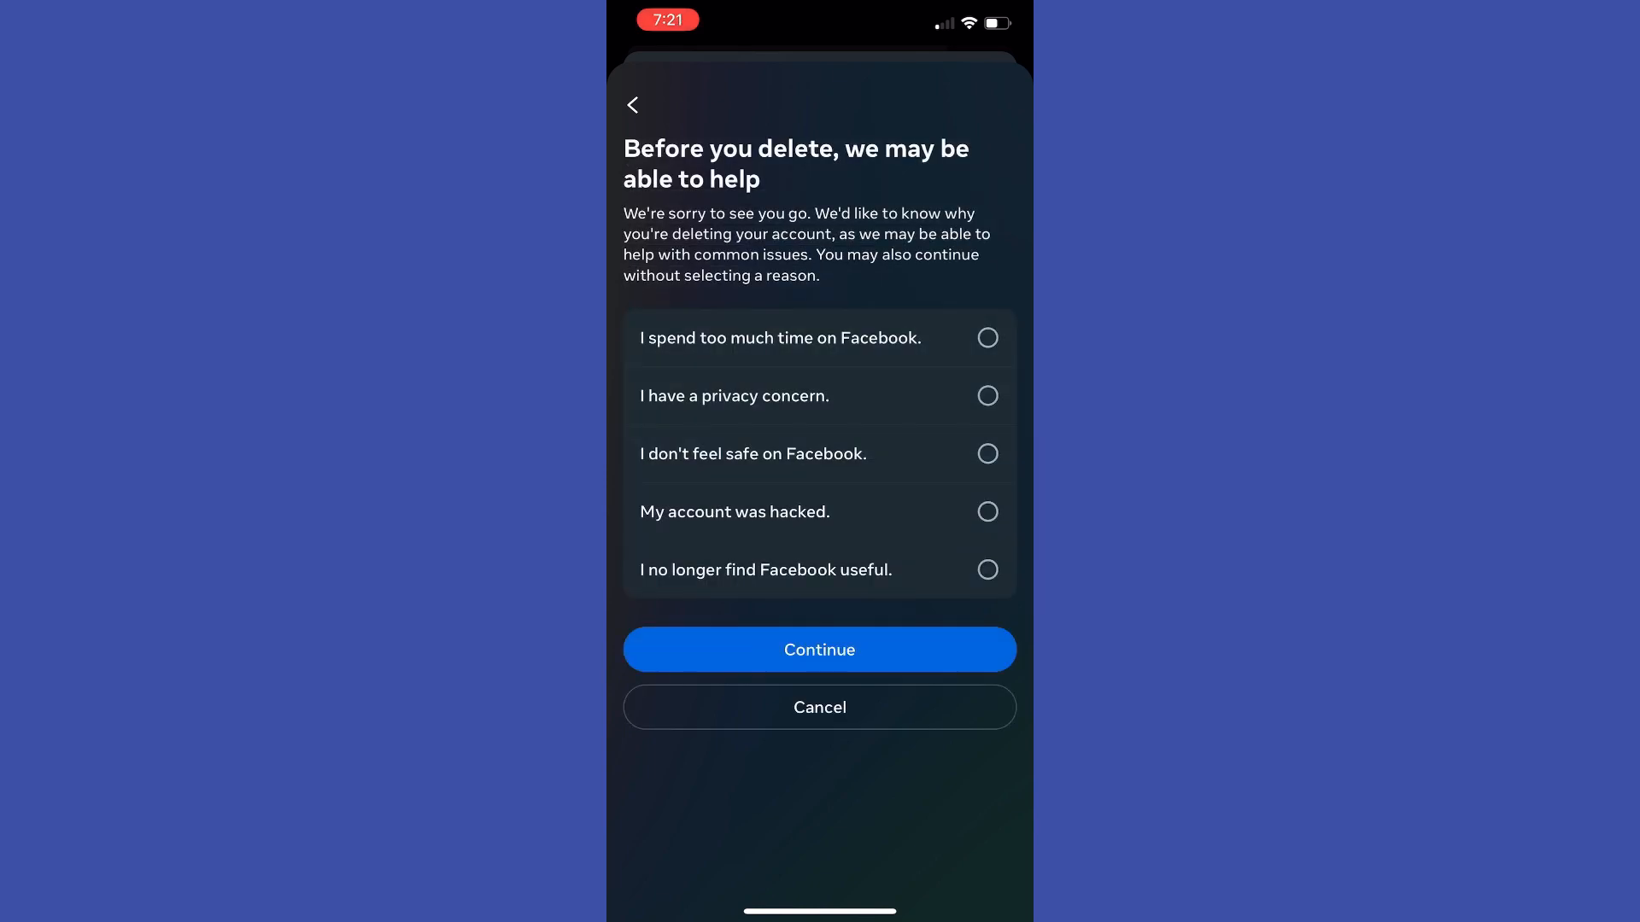
{"action": "left_click", "coordinate": [985, 337]}
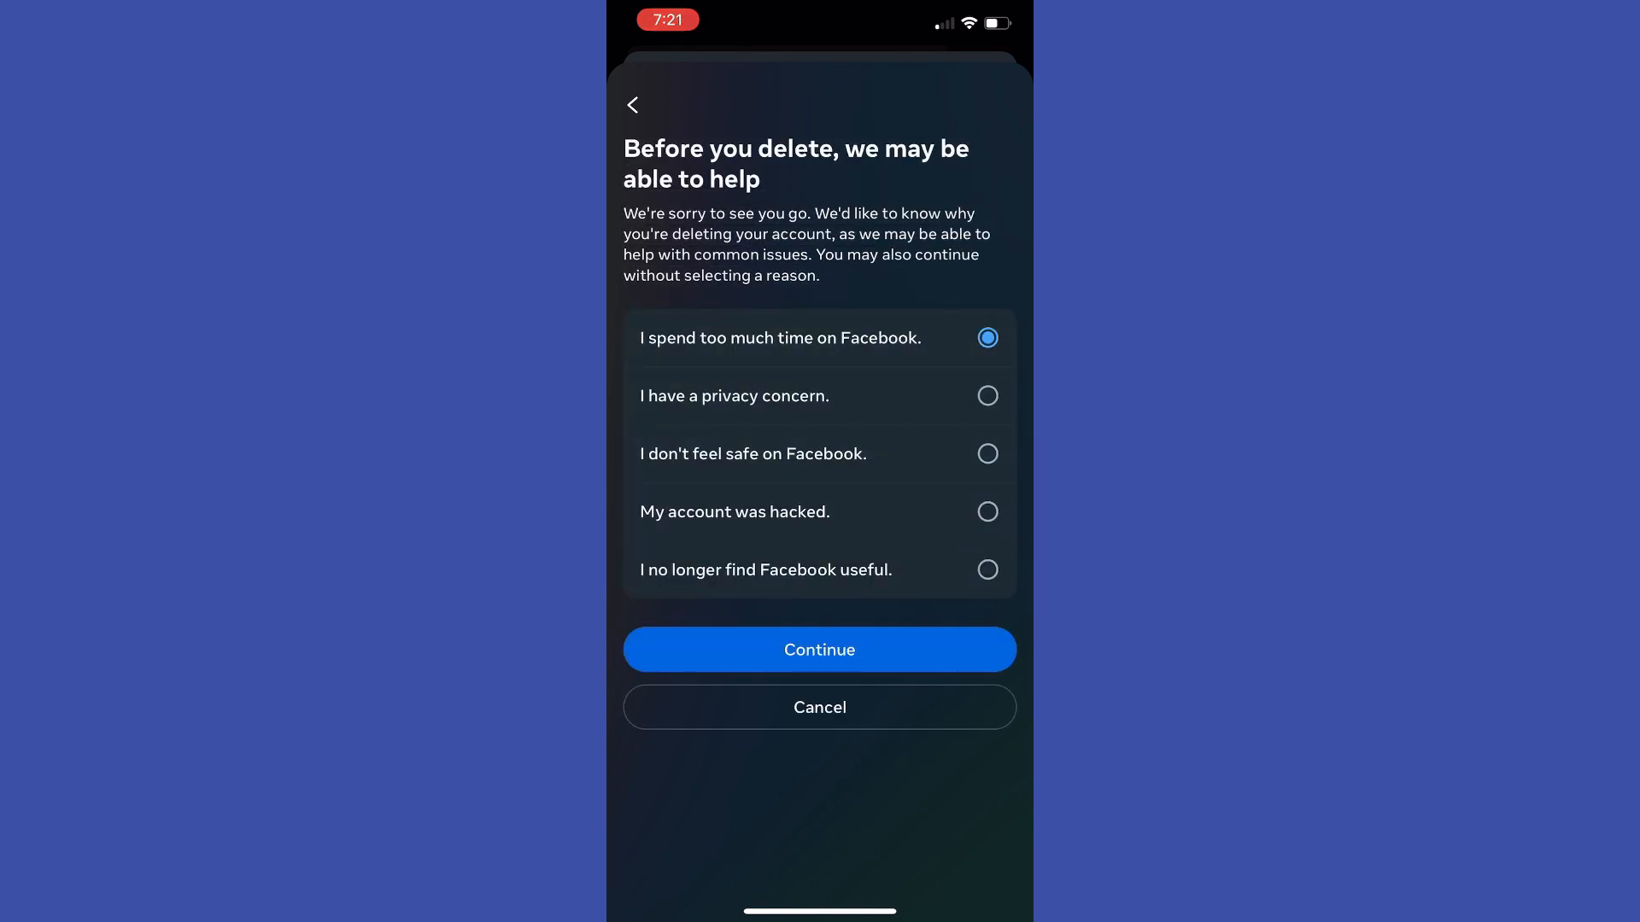
Continue past the leaving reason and the Time spent on Facebook suggestions.
{"action": "left_click", "coordinate": [818, 649]}
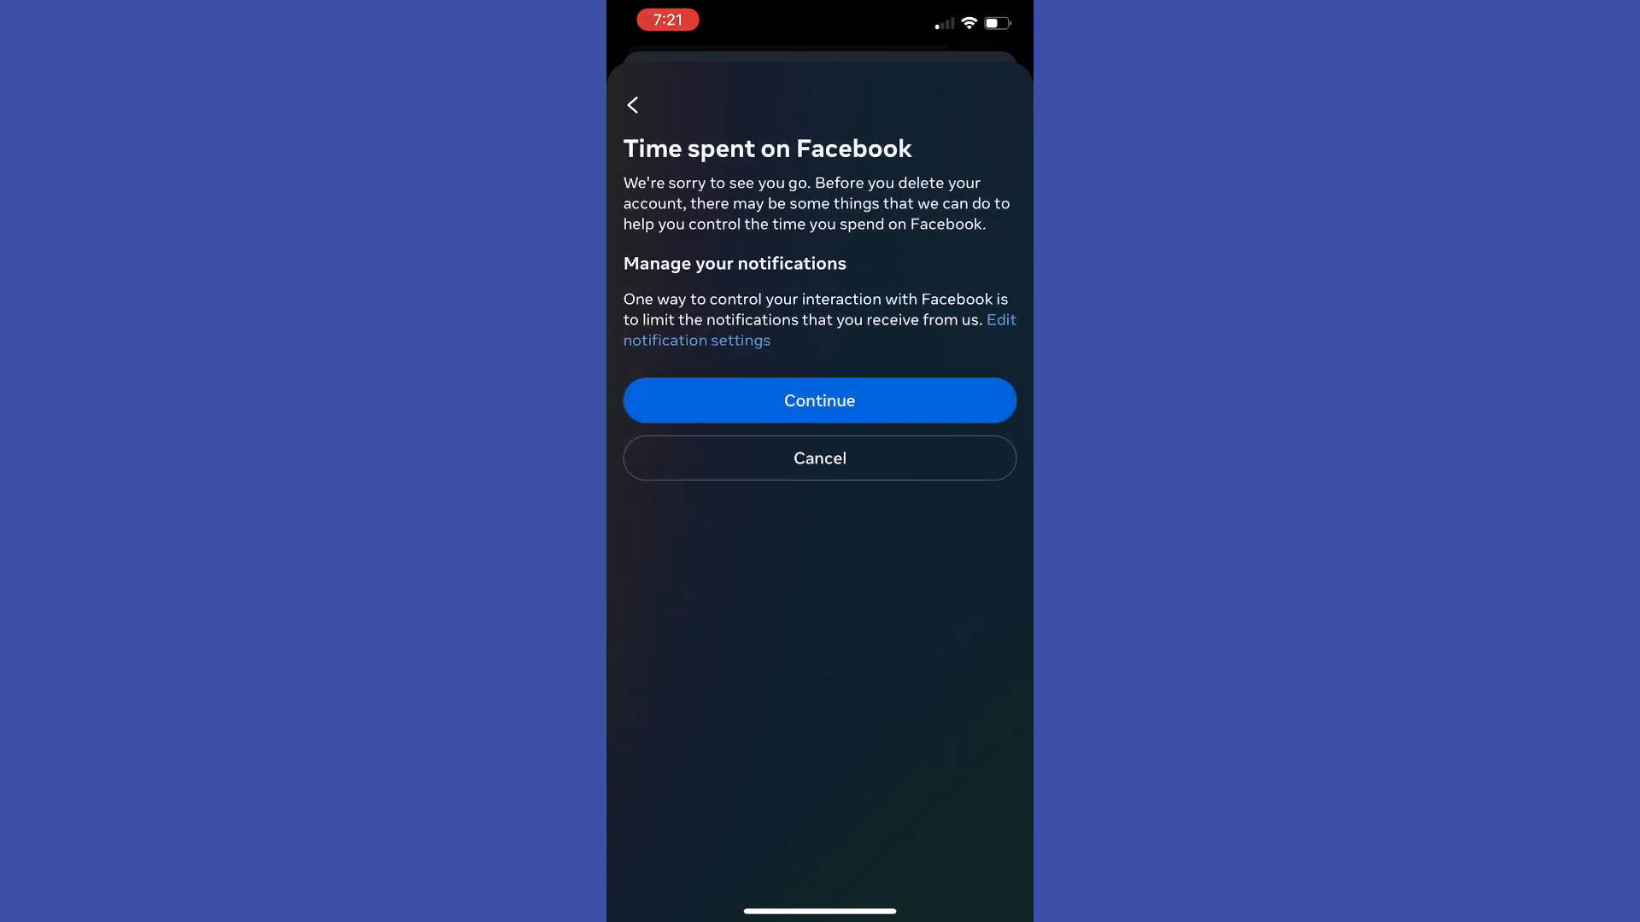
{"action": "left_click", "coordinate": [818, 399]}
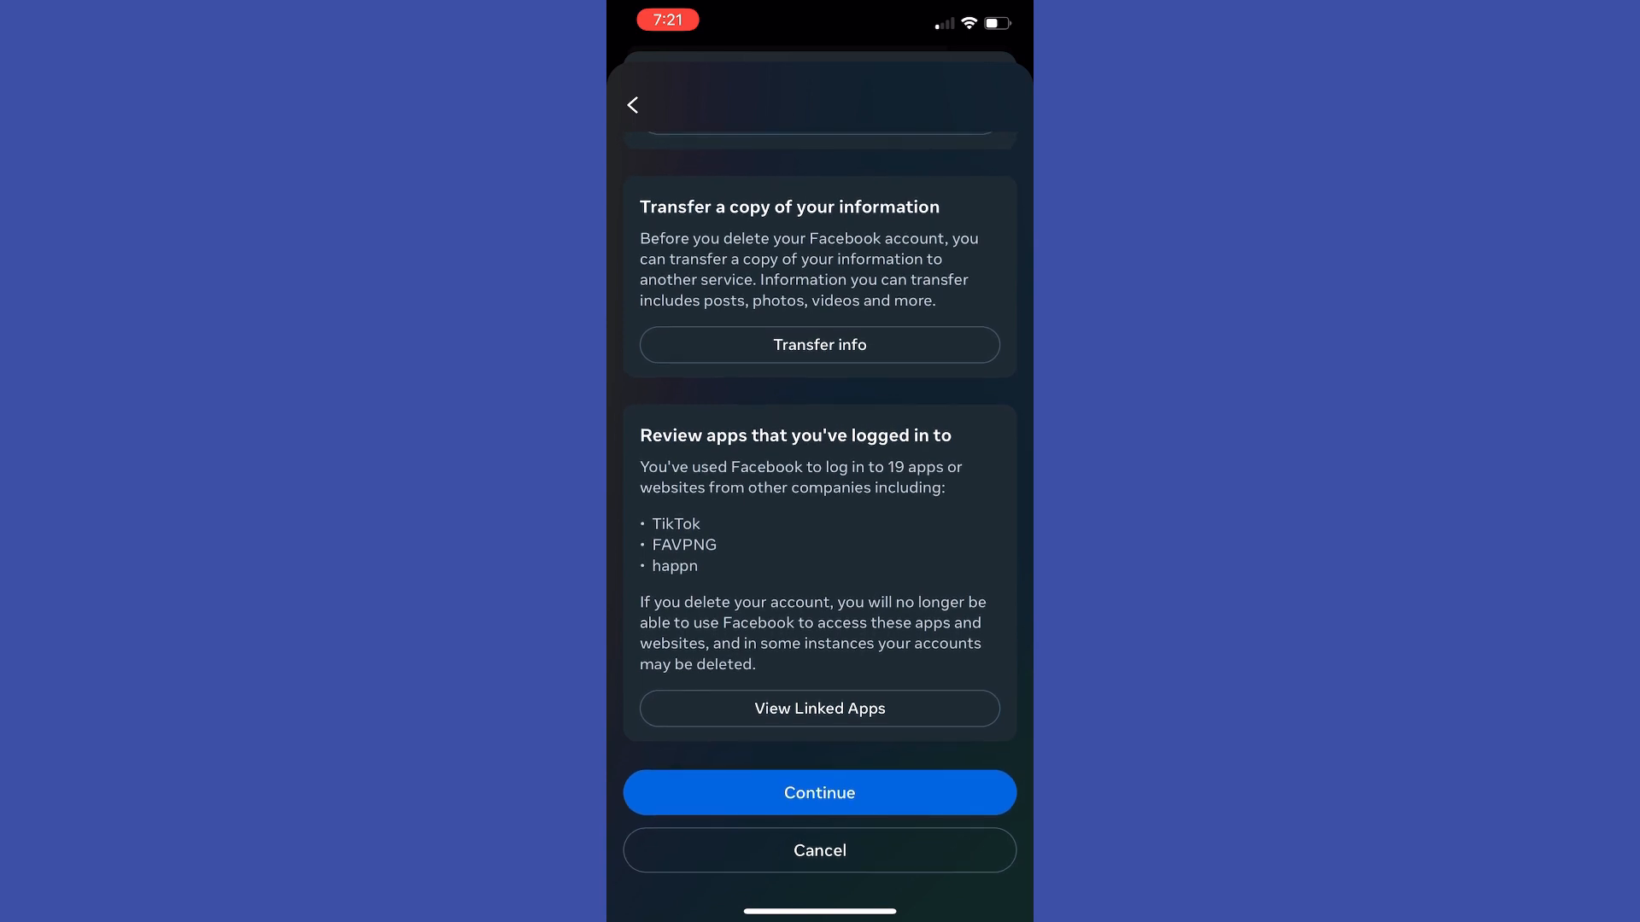
Continue past the information transfer page to the password prompt, then exit to the App Library.
{"action": "left_click", "coordinate": [818, 791]}
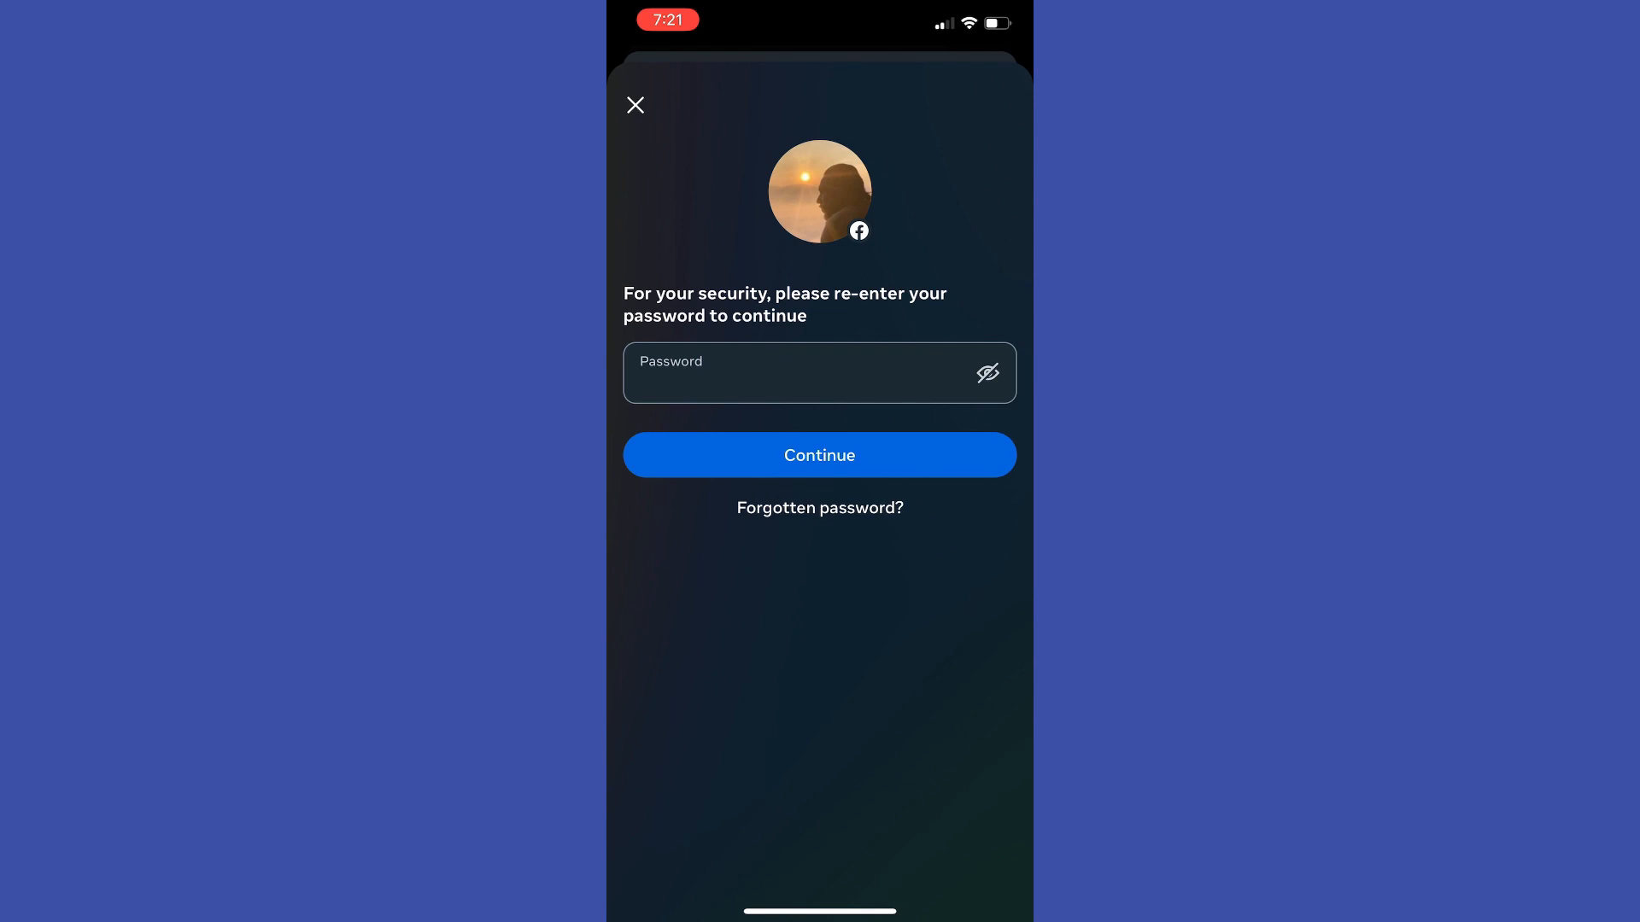
{"action": "left_click", "coordinate": [634, 104]}
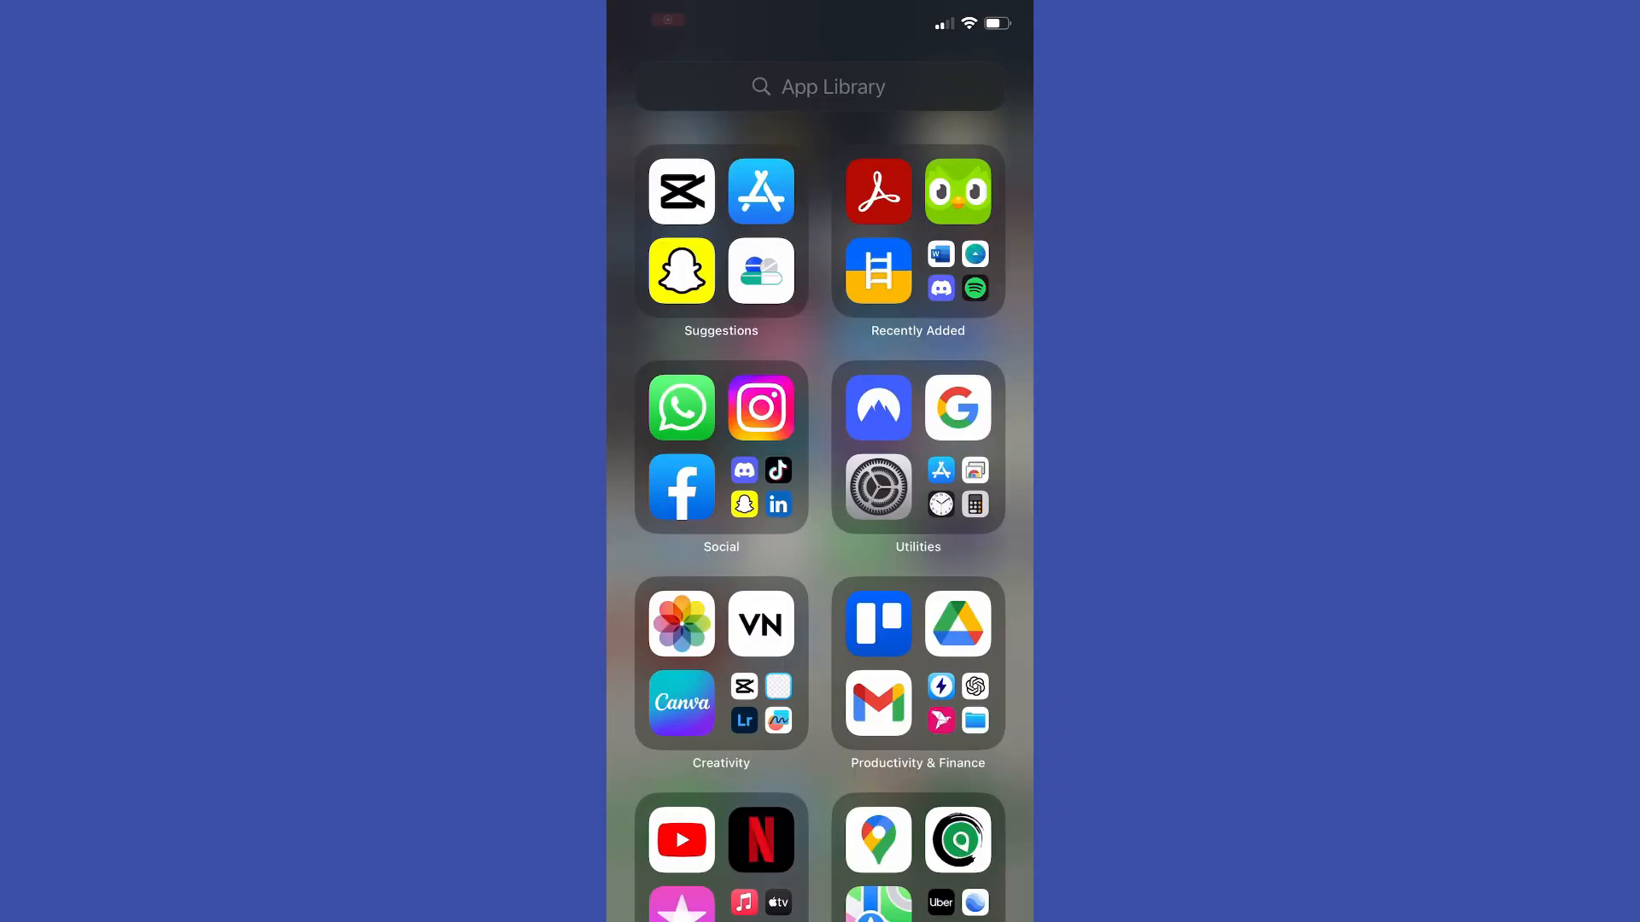
{"action": "left_click", "coordinate": [667, 21]}
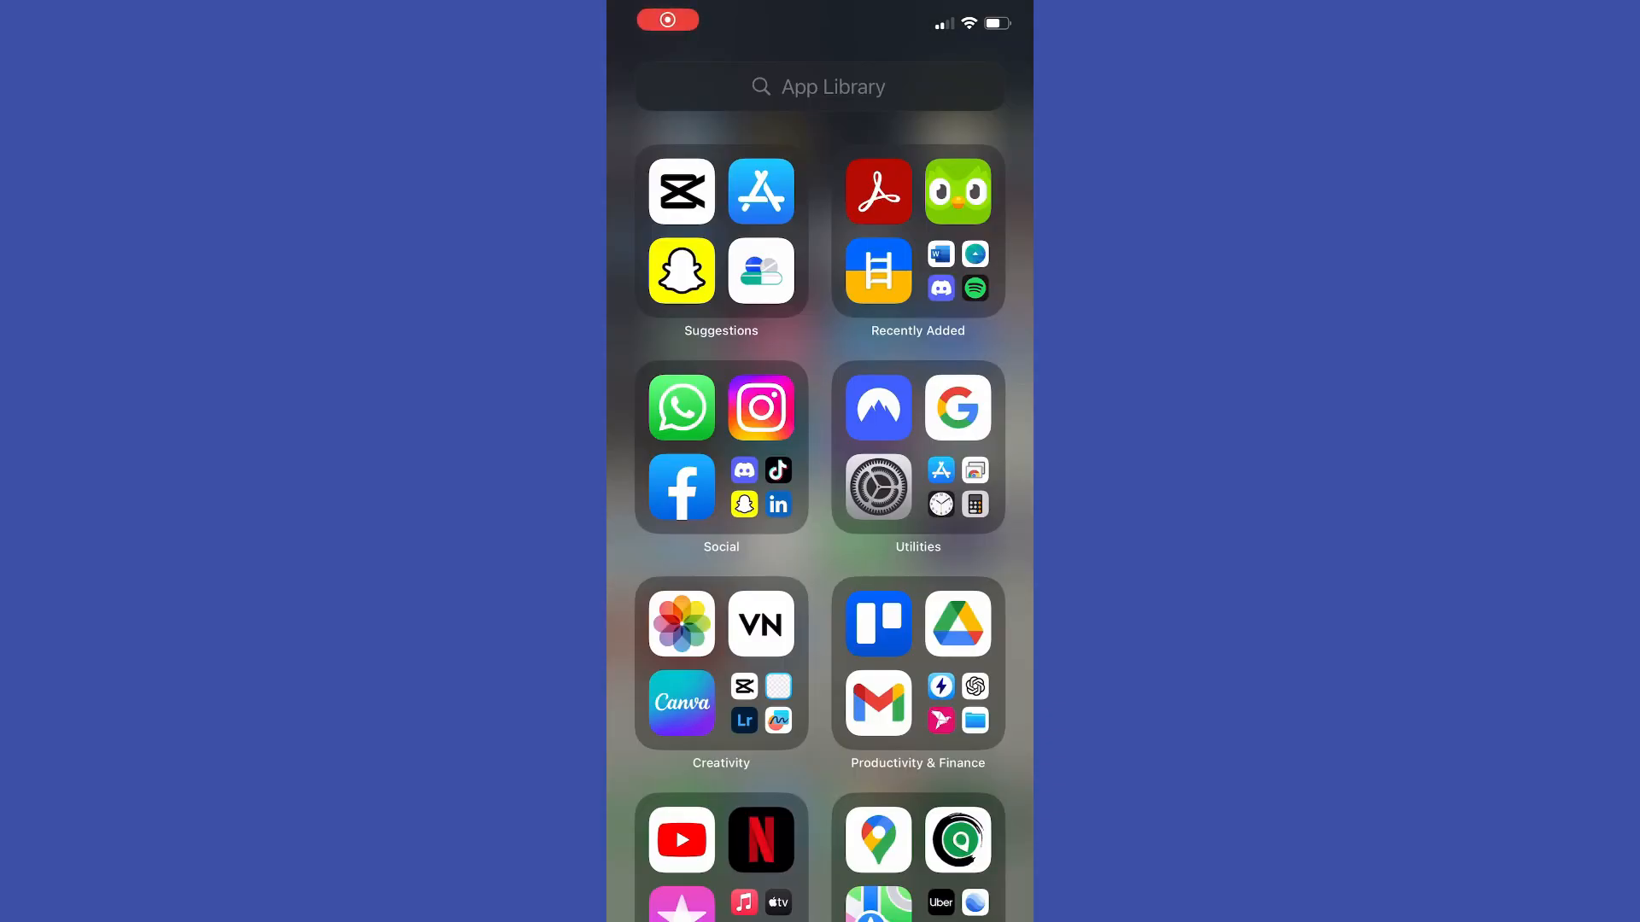